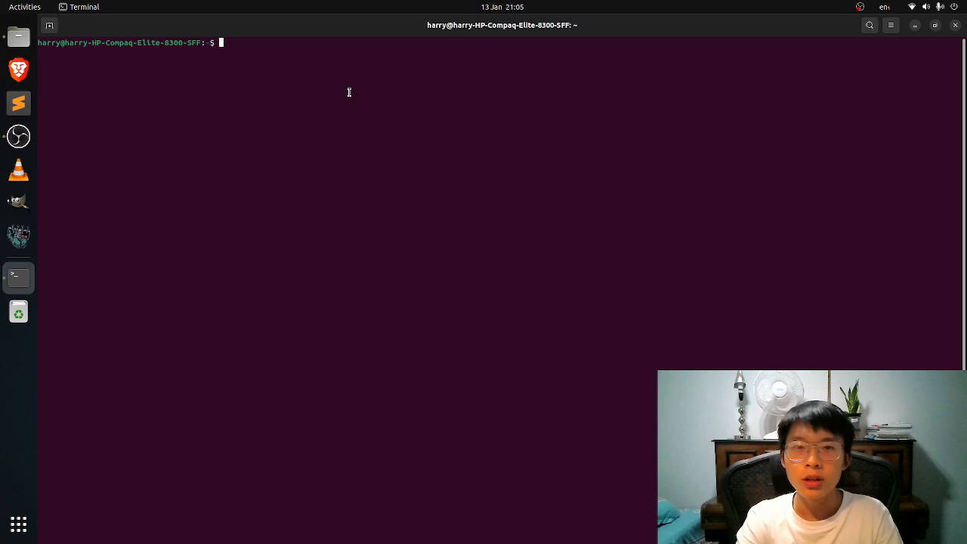
Step: Run sudo apt-get install wine, reported already at the newest version, and begin the next sudo command
type("sudo")
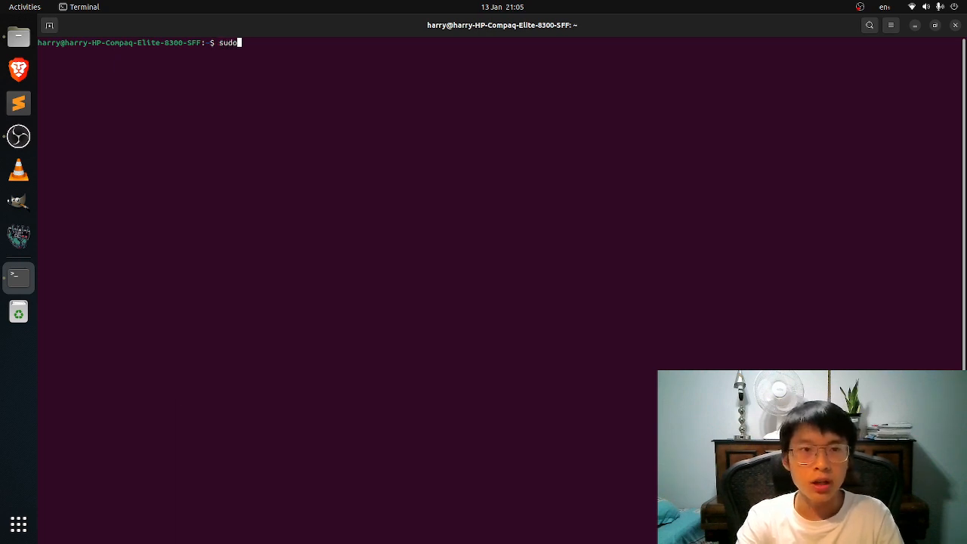
type("apt-g")
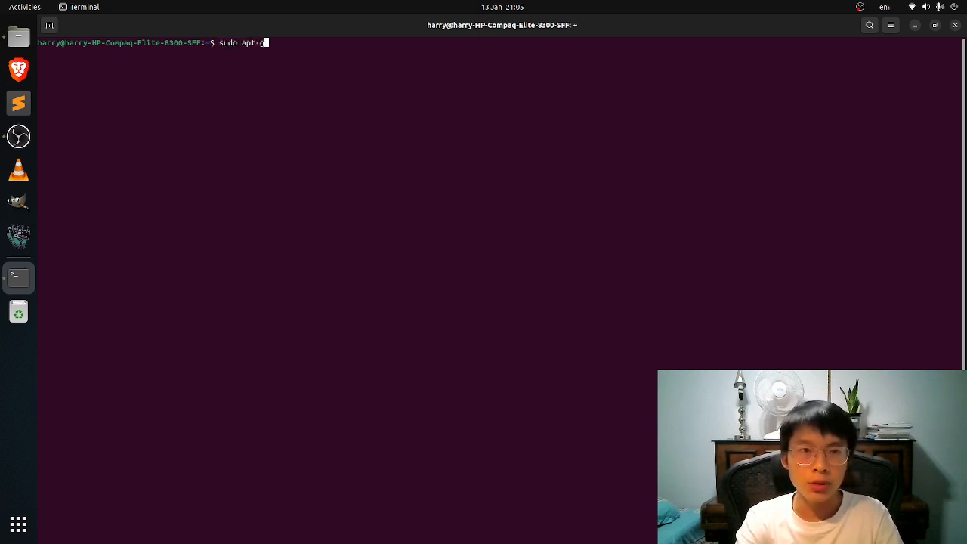
type("et install wine")
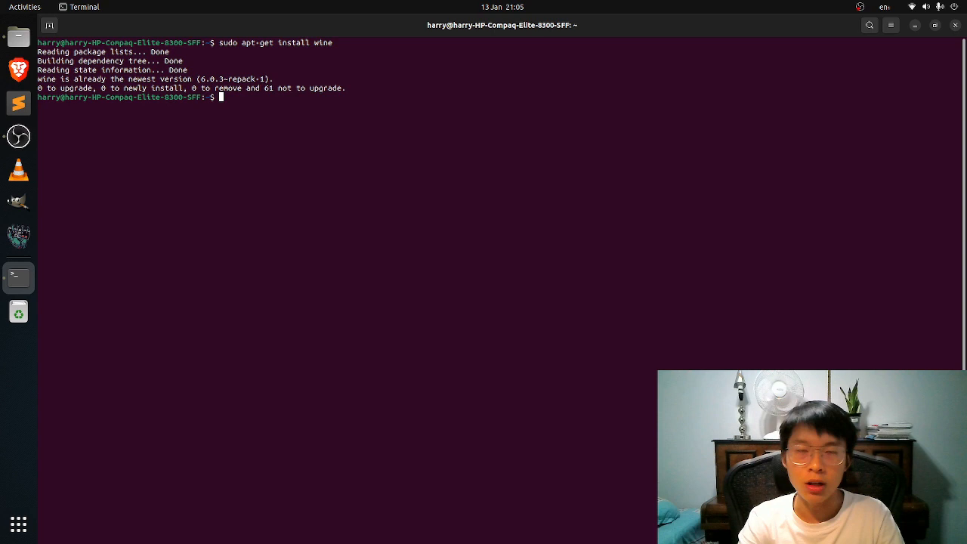
type("sudo apt-get")
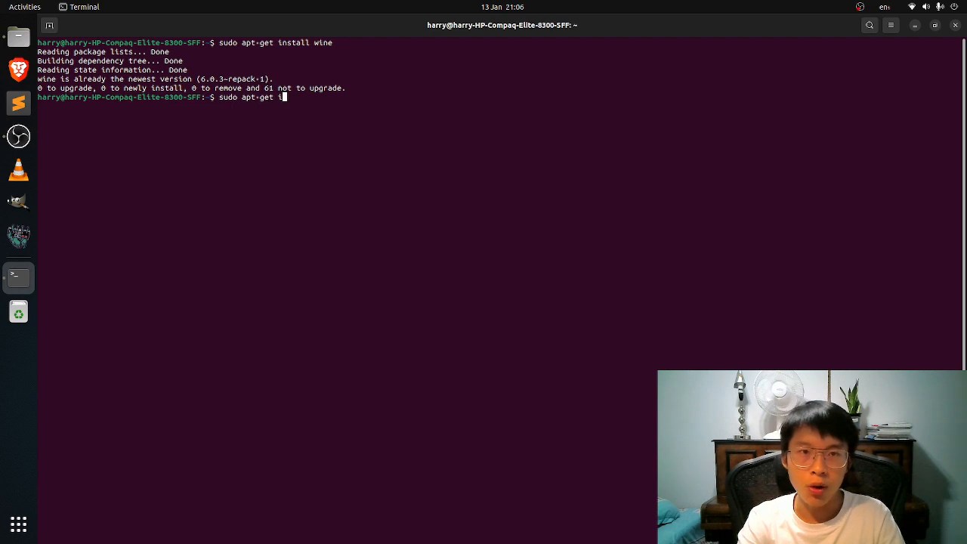
Step: Run sudo apt-get install dosbox, reported already at the newest version
type("install")
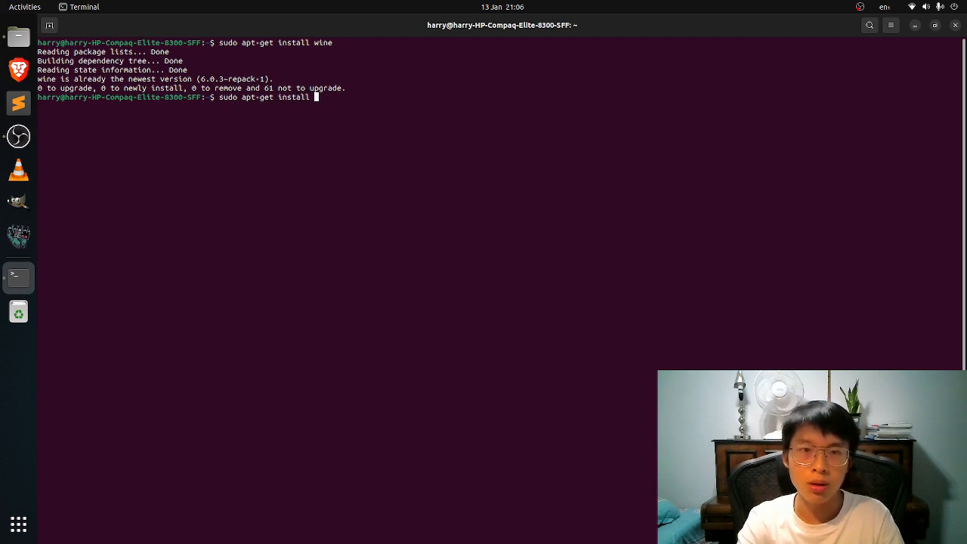
type("dosbox")
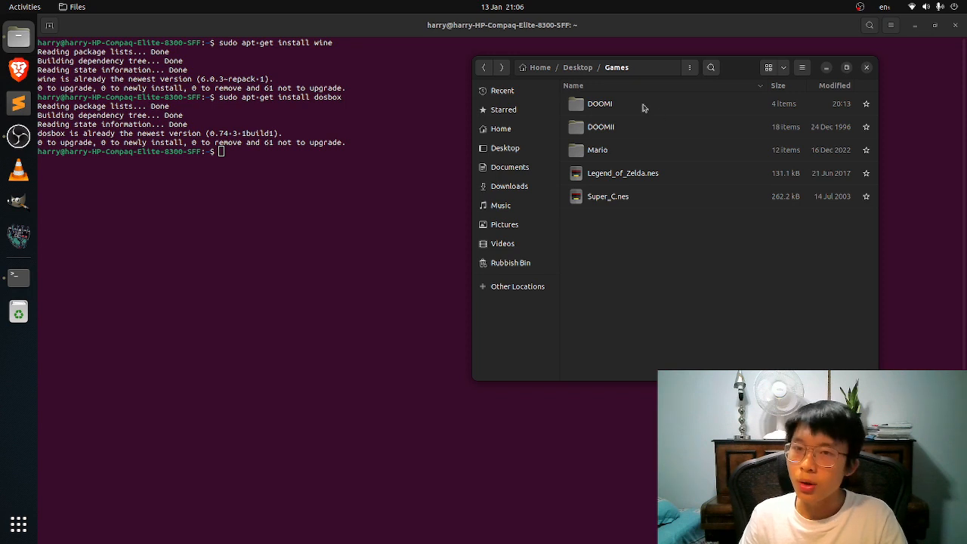
Step: Browse into the first DOOM folder in Games and back out twice to look around
double_click(600, 103)
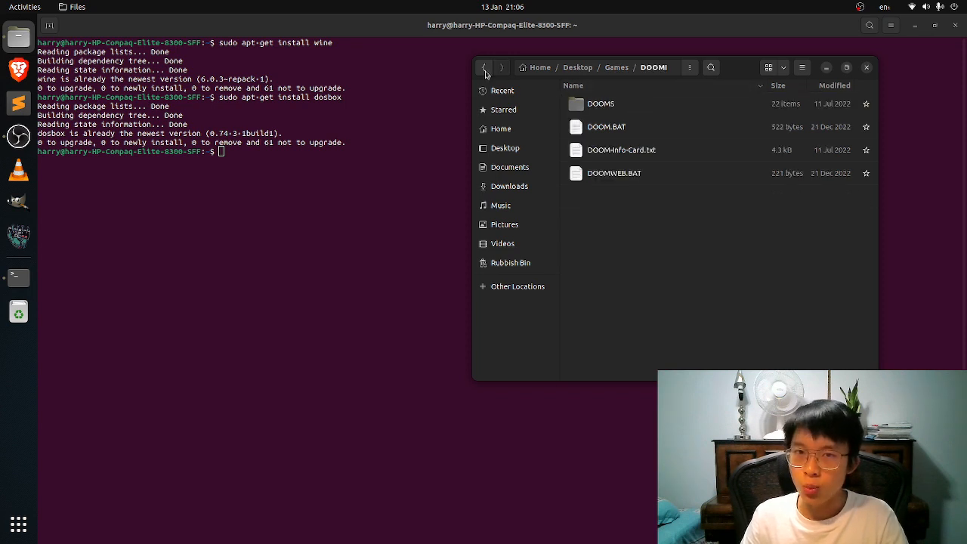
left_click(484, 66)
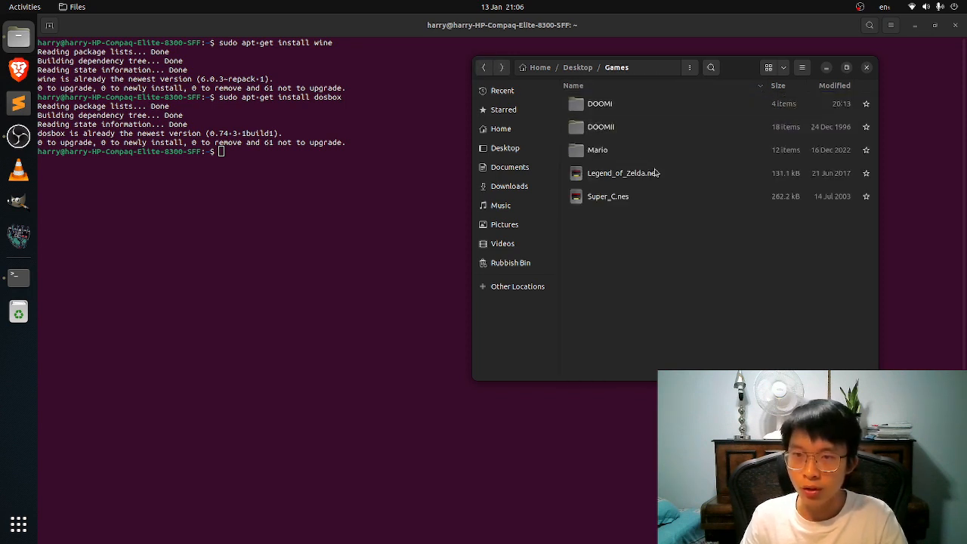
mouse_move(632, 102)
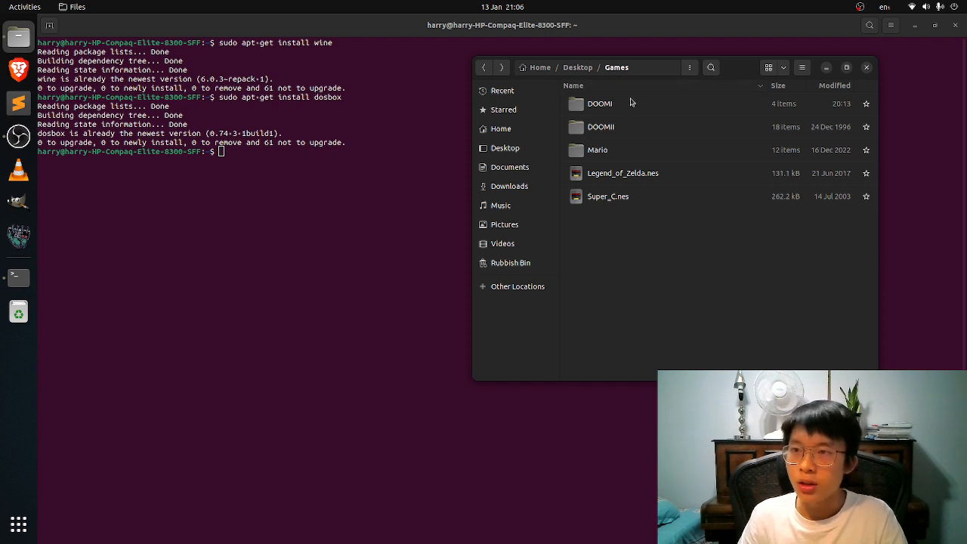
double_click(600, 103)
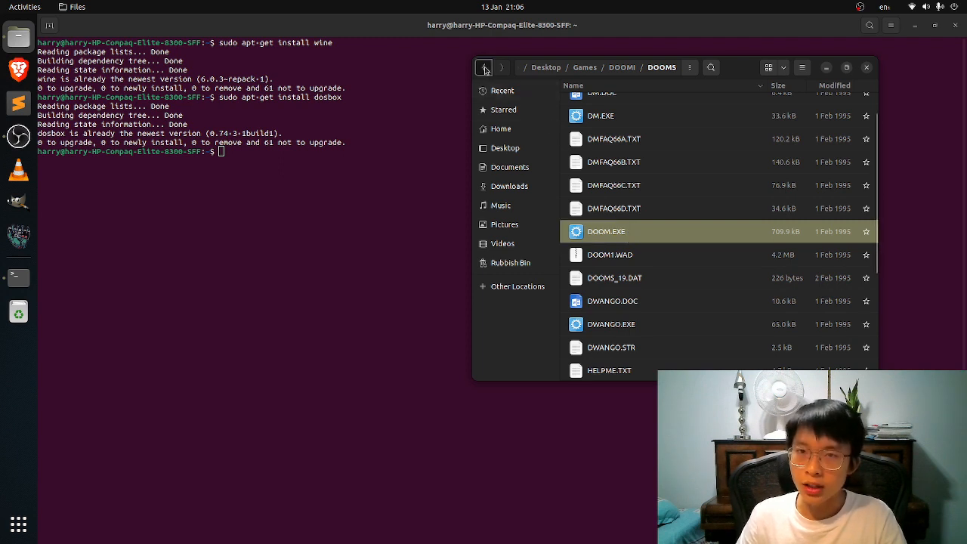
left_click(483, 67)
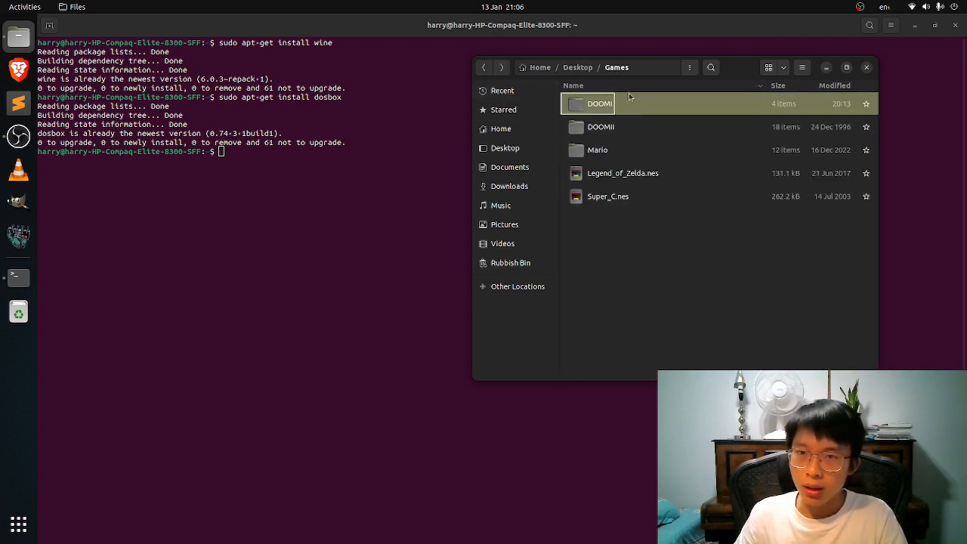
Step: Enter the DOOM1 folder and then DOOMS, revealing DOOM.EXE and its batch files
double_click(598, 103)
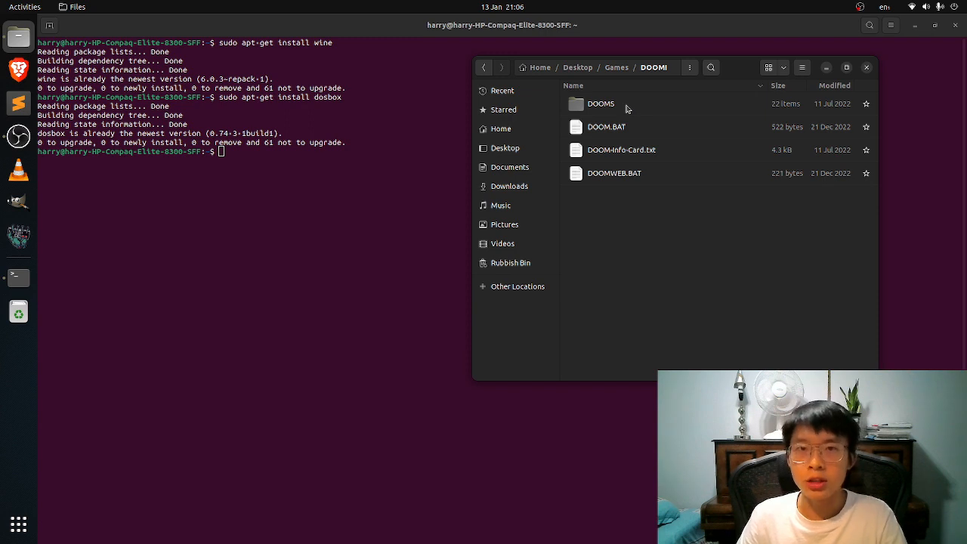
double_click(601, 103)
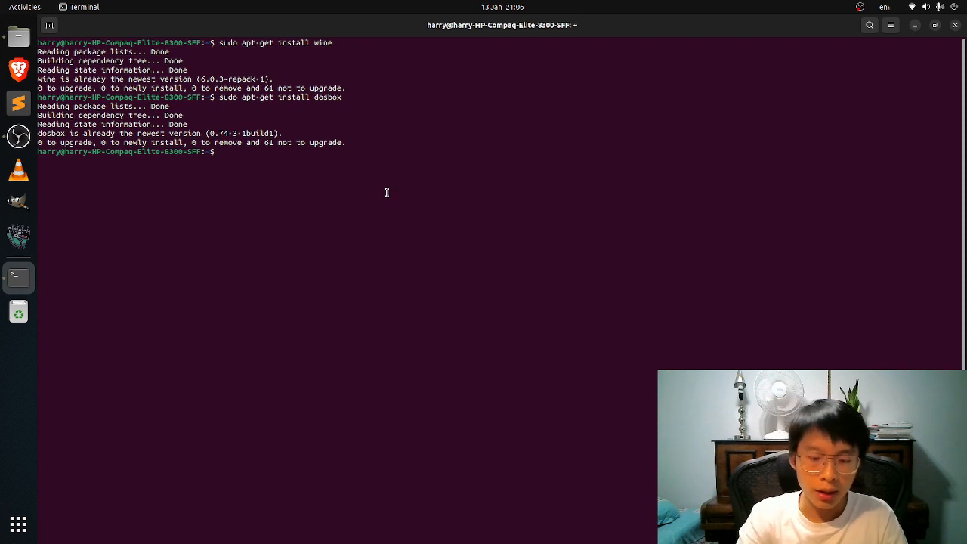
Step: Change directory to /home/harry/Desktop/Games/DOOM1/DOOMS and close the DOOM.EXE Properties window
type("cd")
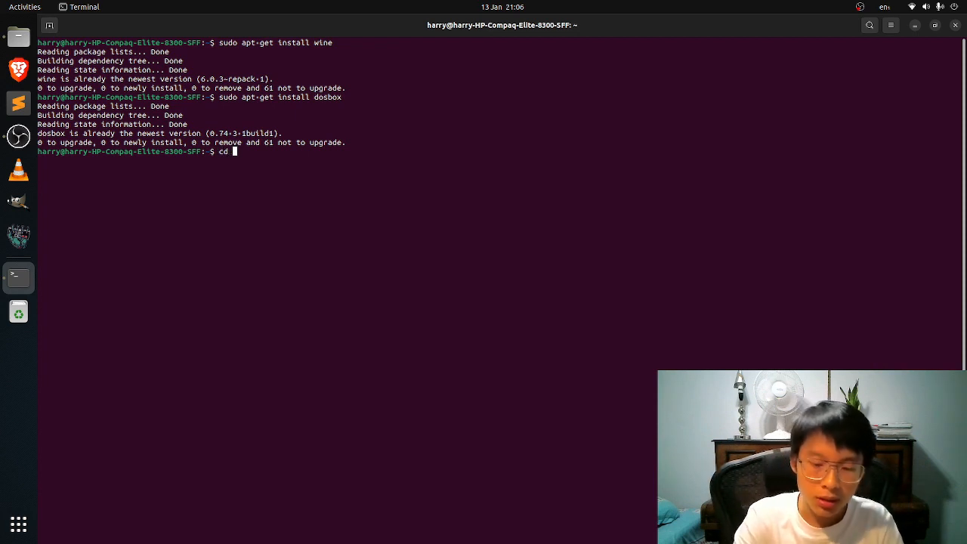
type("/home/harry/Desktop/Games/DOOM1/DOOMS")
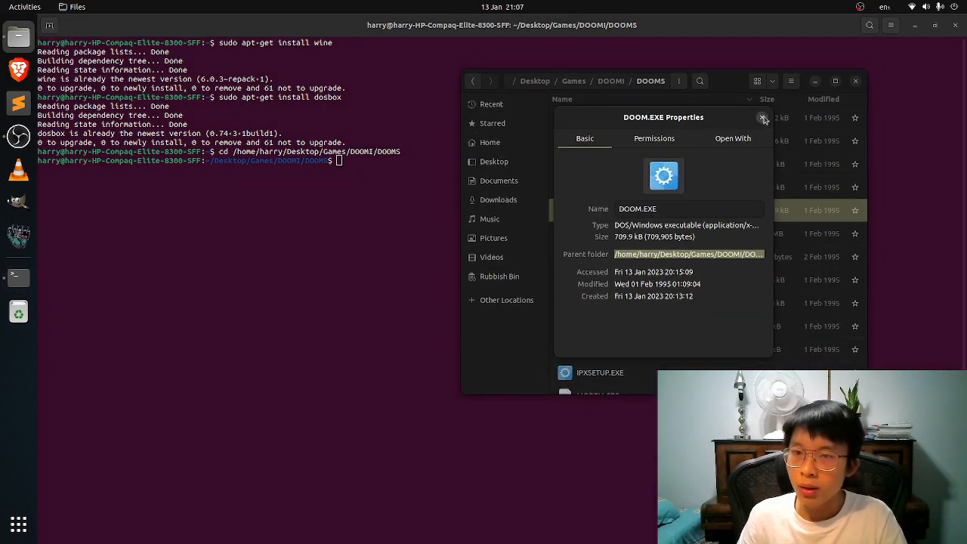
left_click(763, 117)
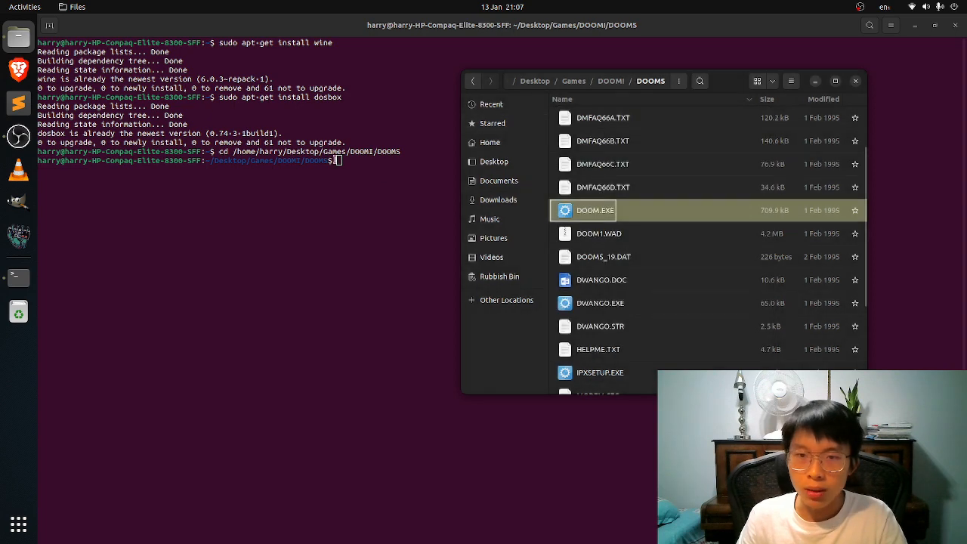
Step: Run wine doom.exe, launching a DOSBox window with DOOM's startup sequence
type("wine")
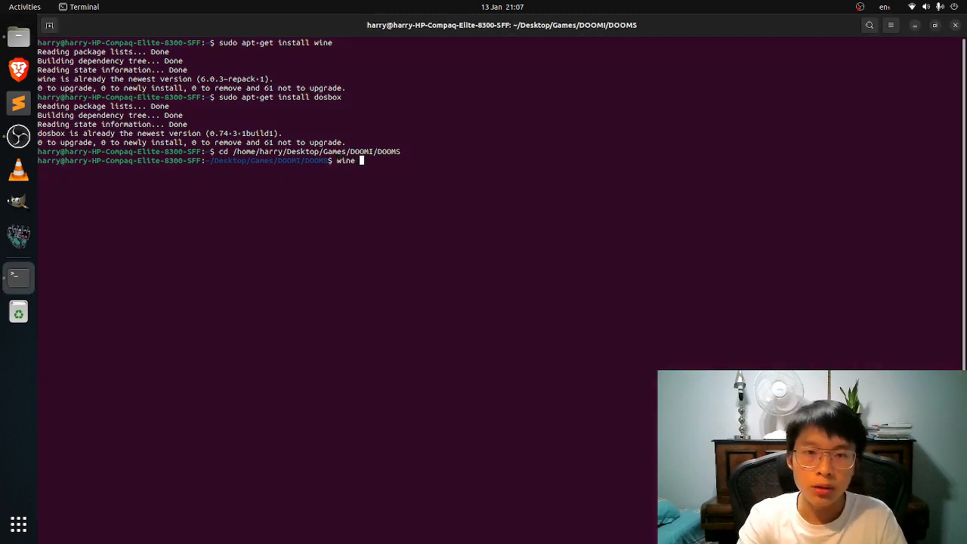
type("doom.exee")
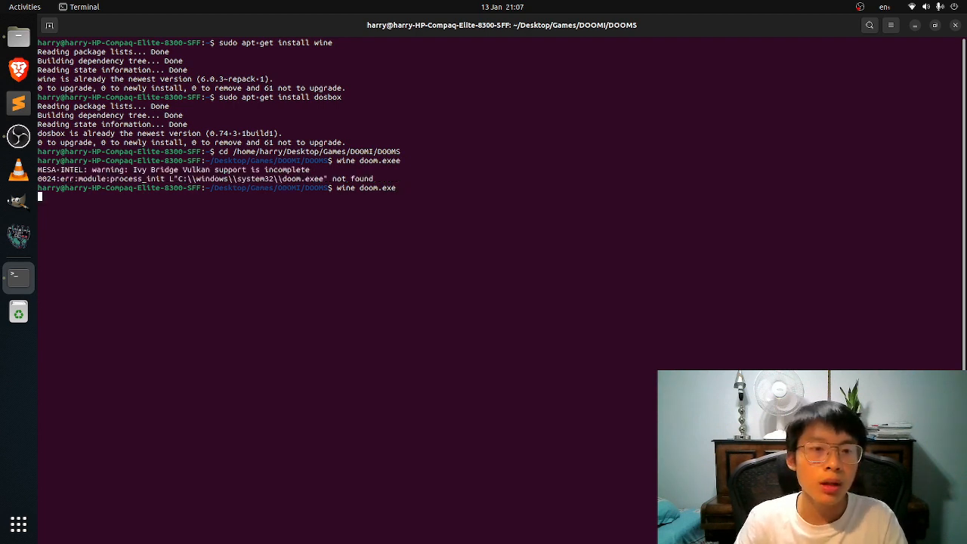
key("Return")
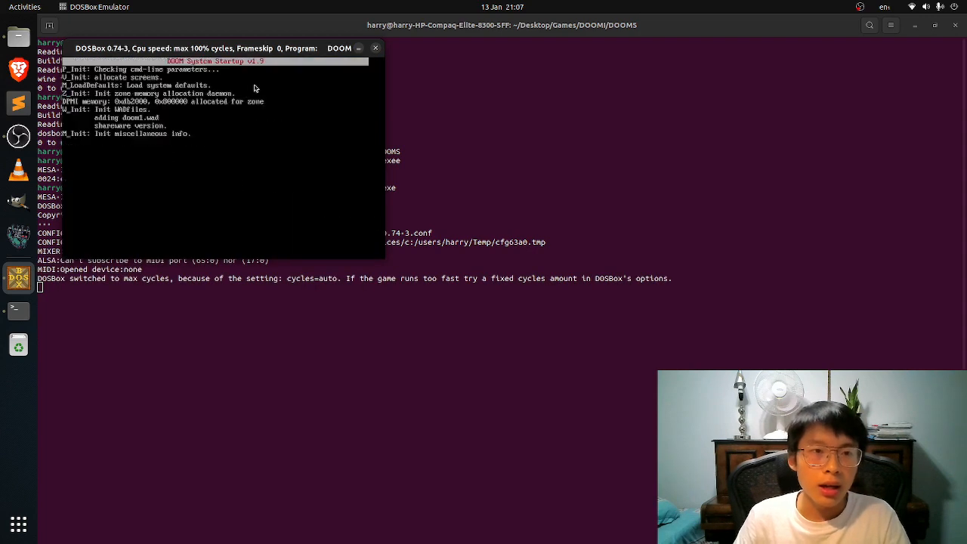